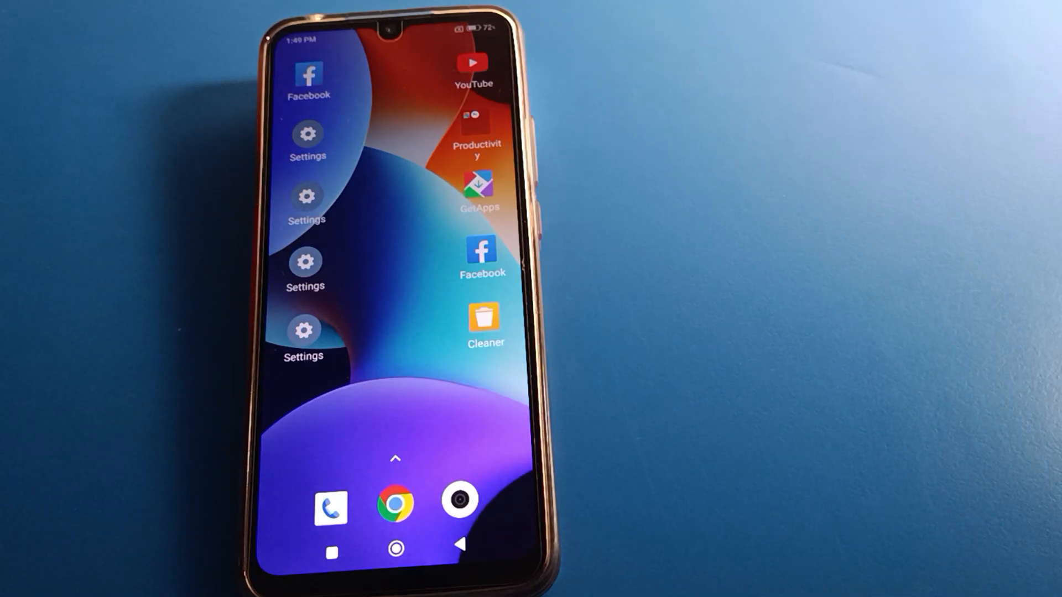
Step: Open Settings from the home screen and bring up the empty settings search
click(485, 319)
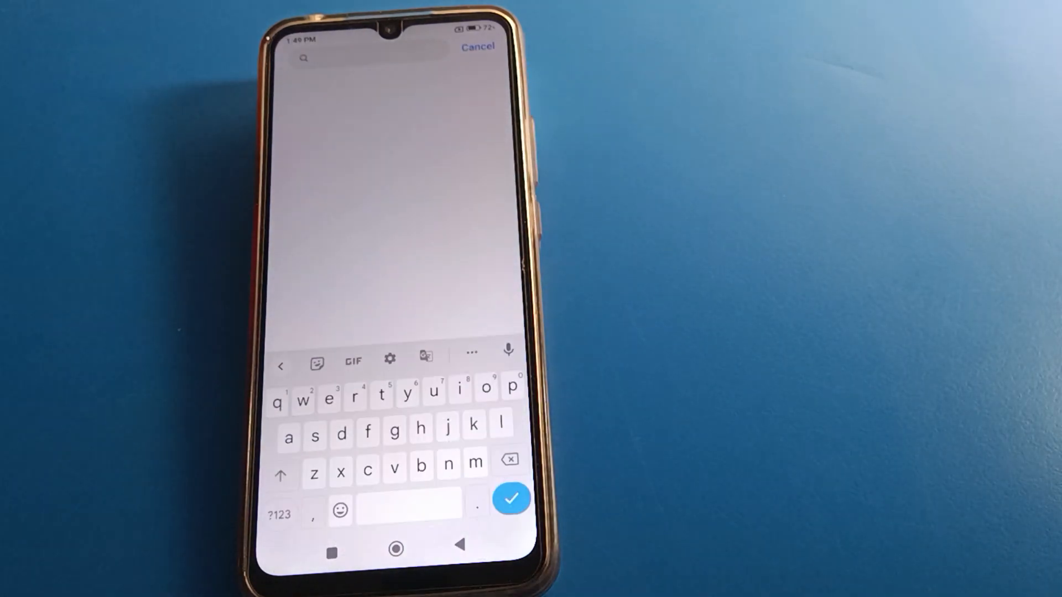
Step: Search settings for 'app' and open the App lock result
text(app)
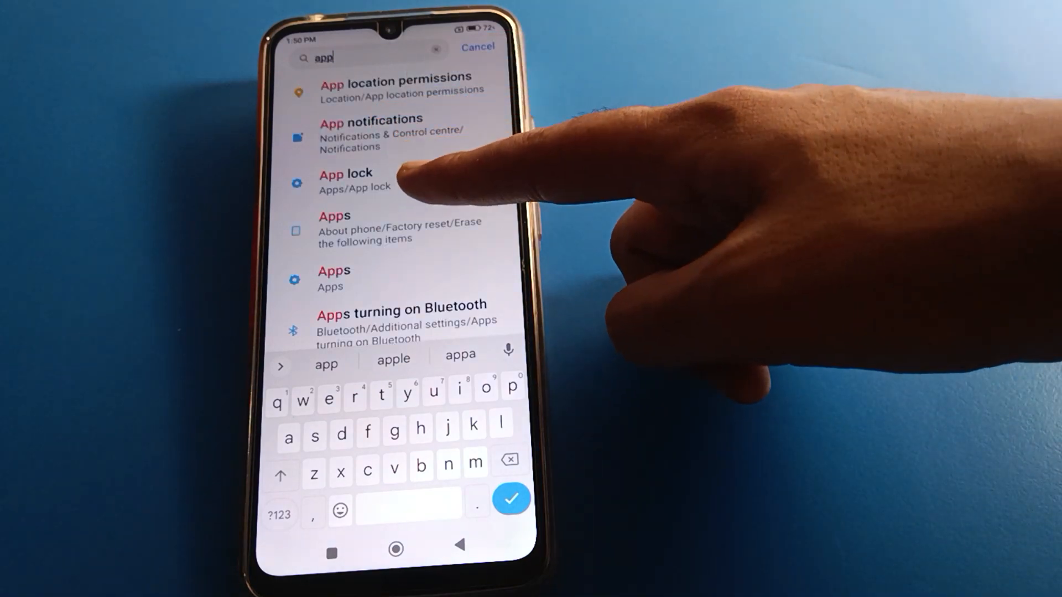
click(345, 179)
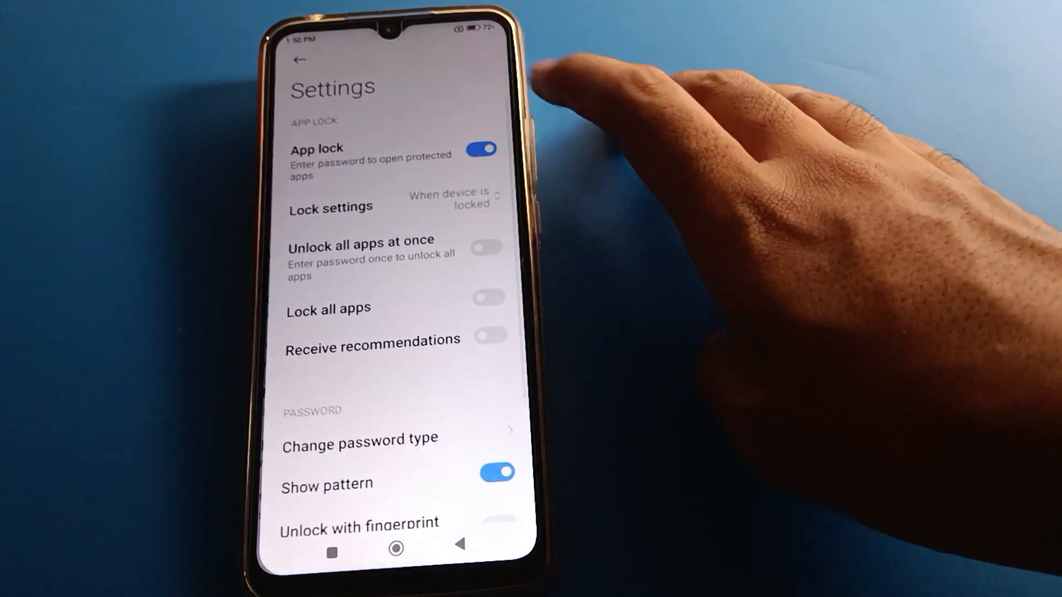
Step: Turn App lock off, confirm Files opens unlocked, and return to the 'app' results
click(481, 149)
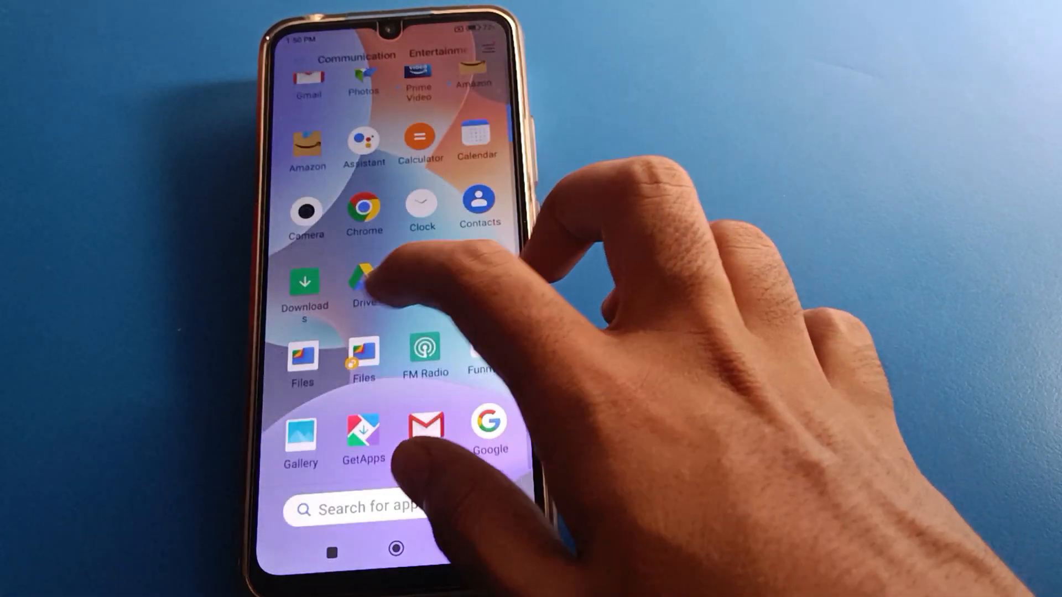
click(302, 352)
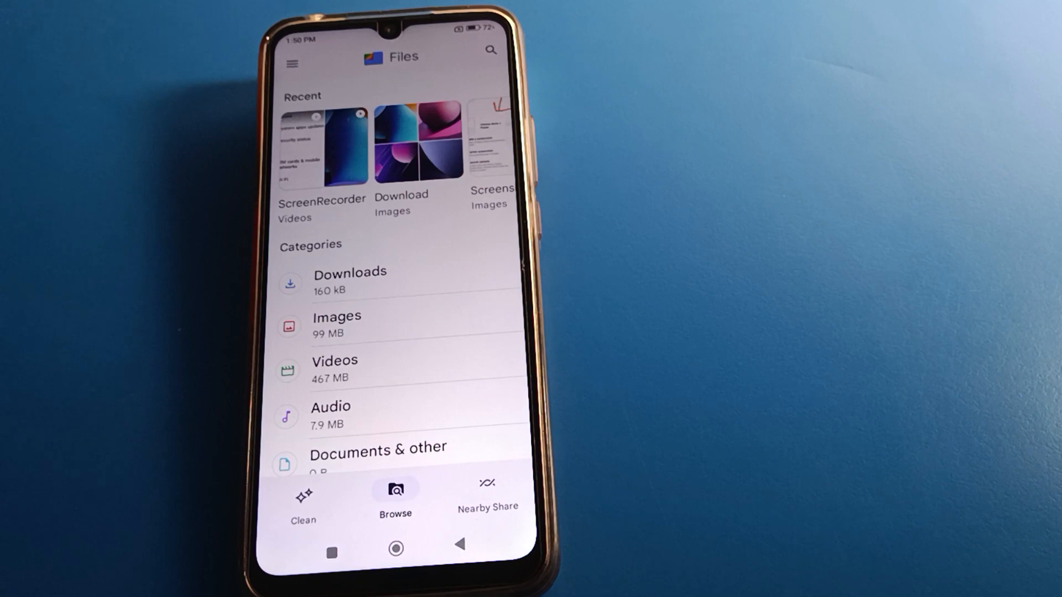
click(396, 549)
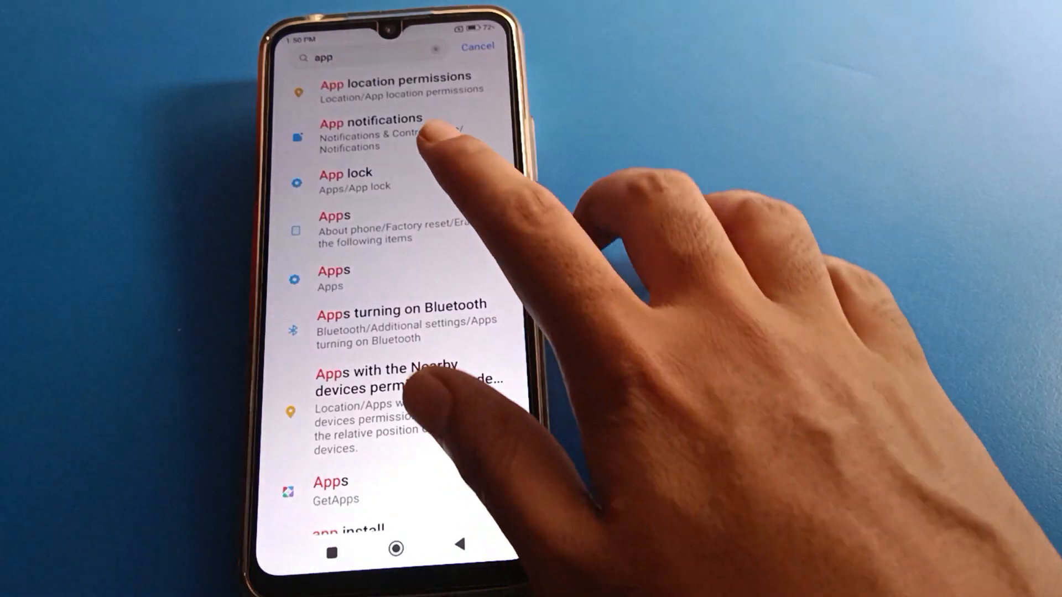
Step: Reopen App lock via Settings > Apps to see the 'Turn on' intro page
click(346, 179)
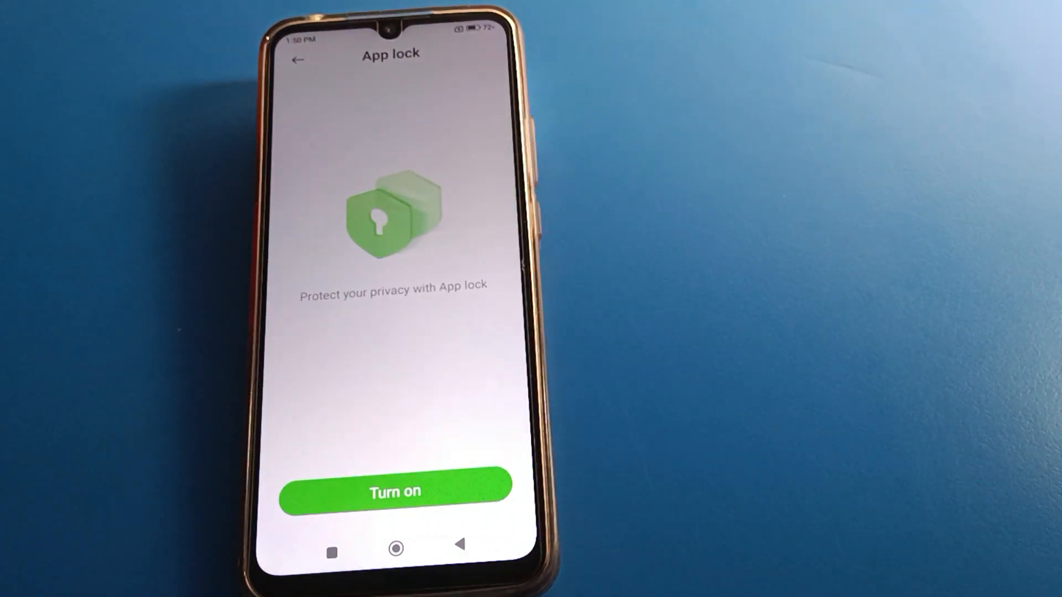
click(394, 492)
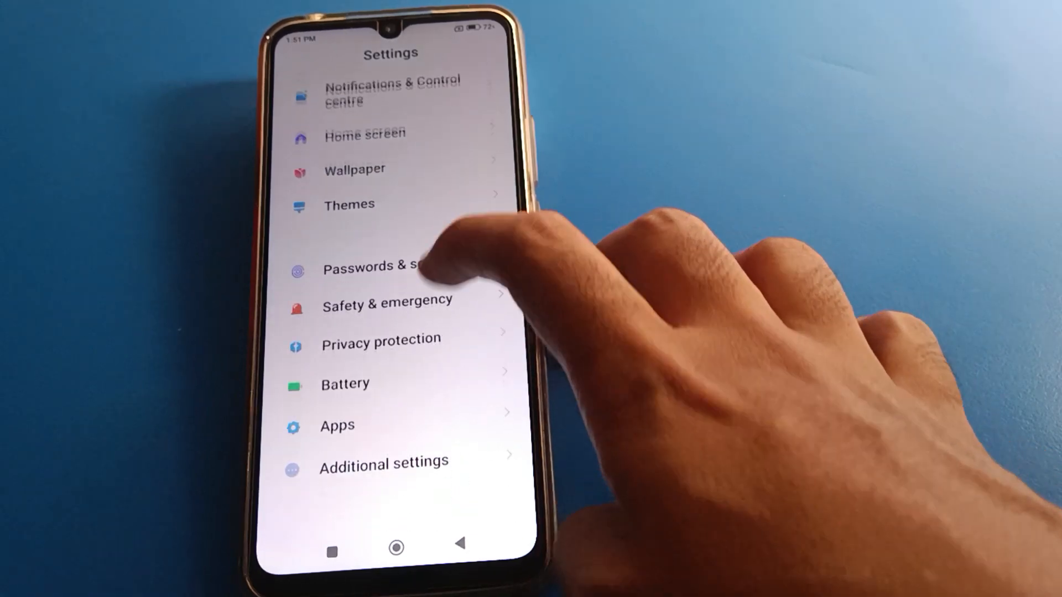
click(337, 426)
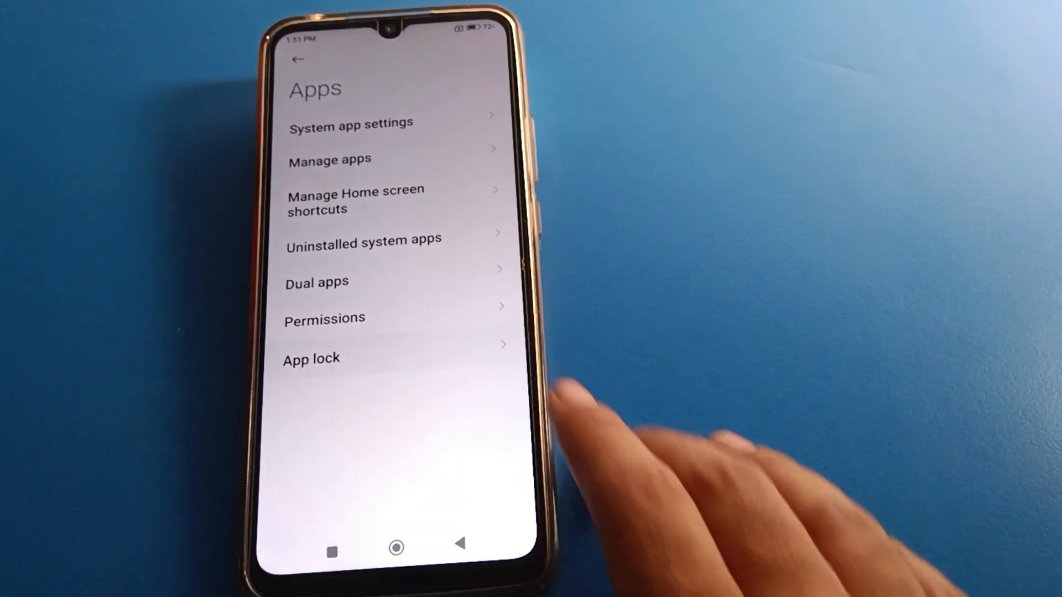
click(312, 358)
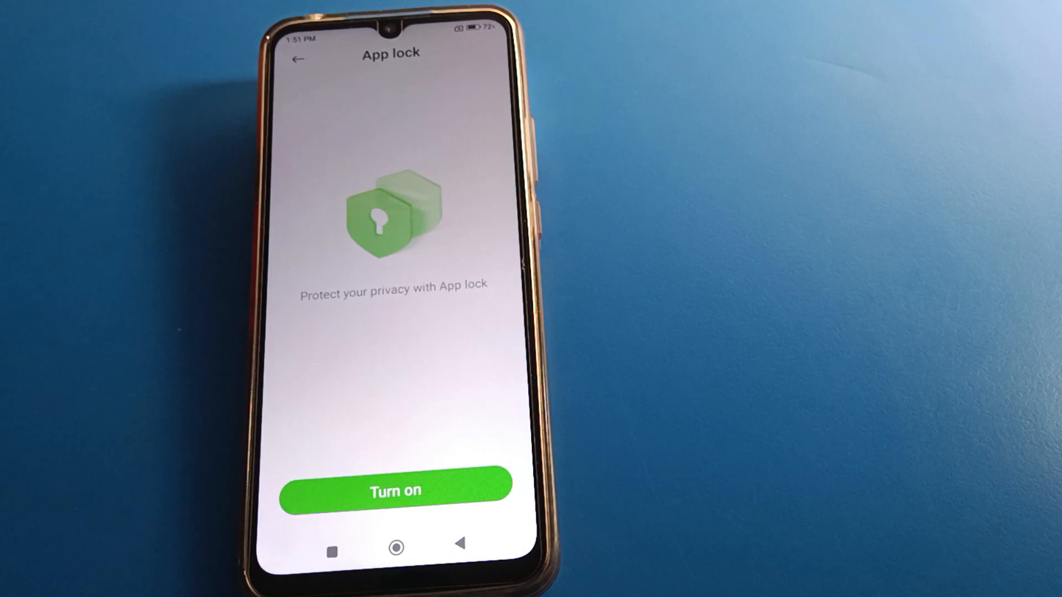